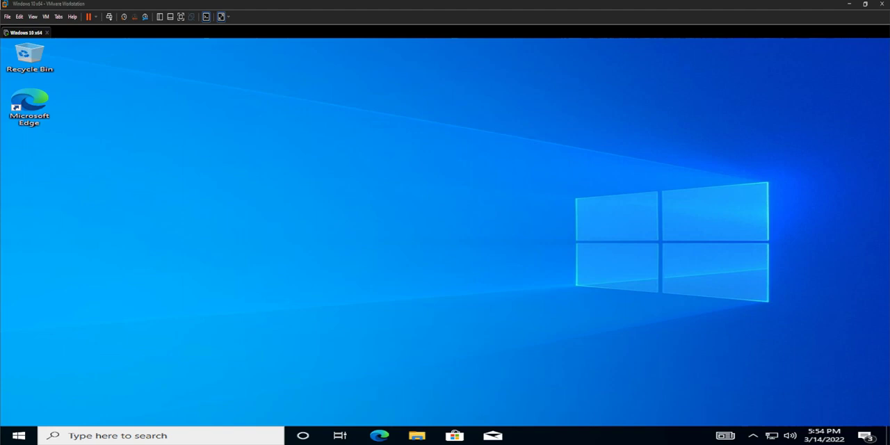
mouse_move(506, 245)
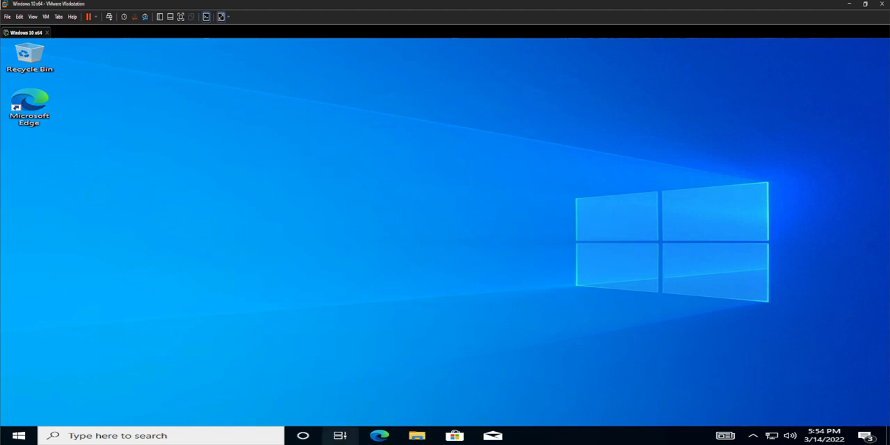
mouse_move(340, 437)
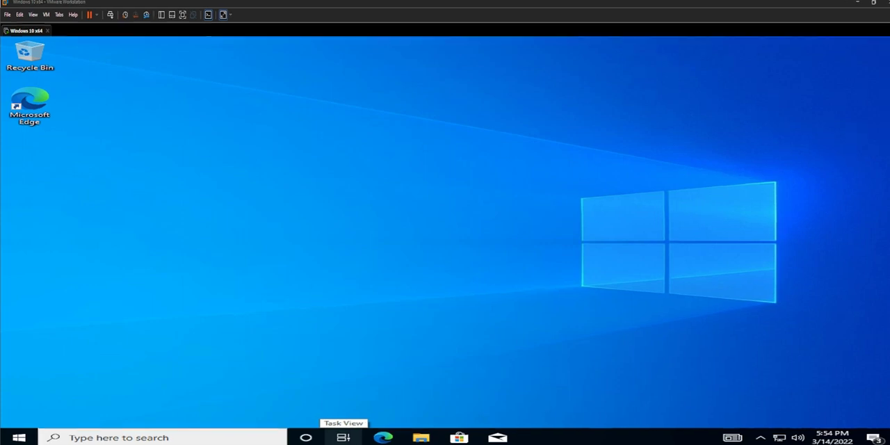
Browse This PC to the DVD Drive (D:) VMware Tools disc and select setup64
left_click(63, 22)
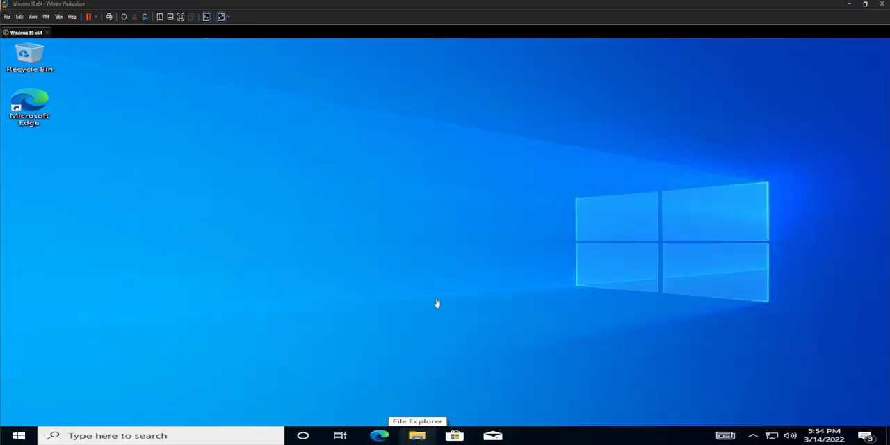
left_click(417, 437)
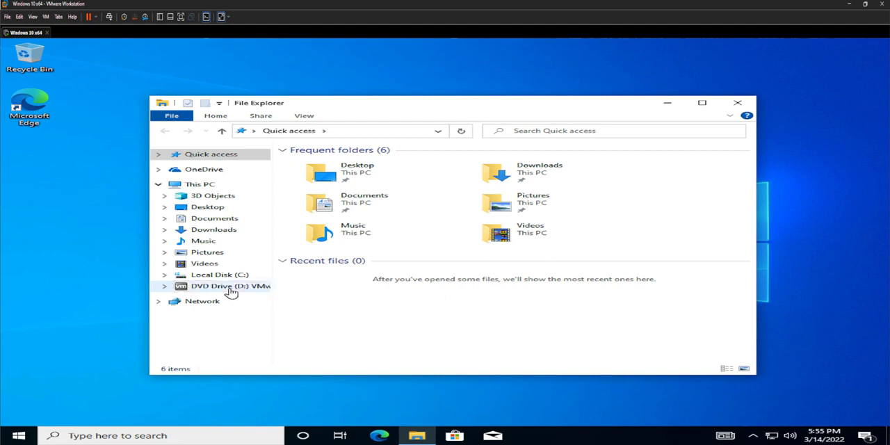
mouse_move(209, 183)
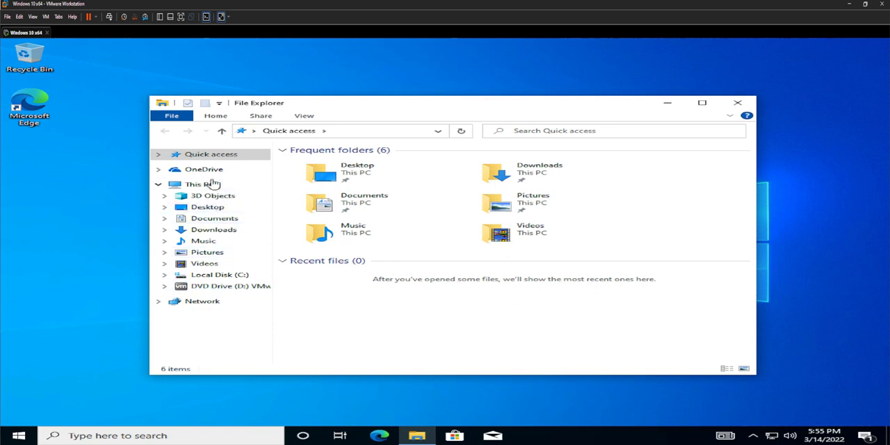
left_click(198, 184)
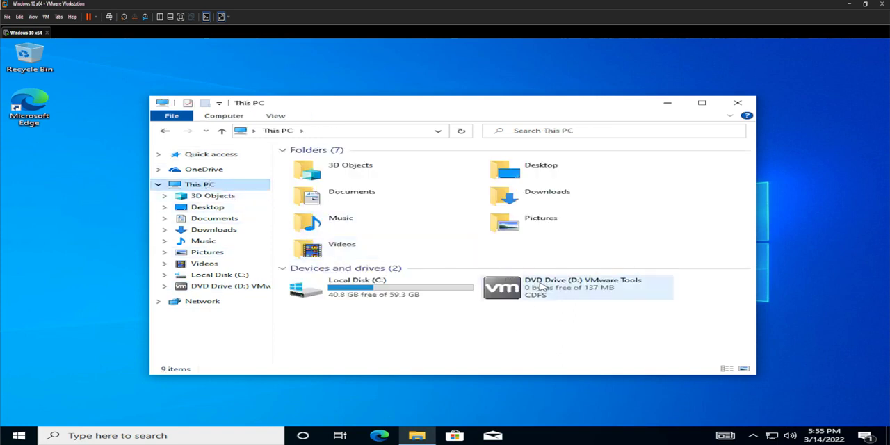
double_click(577, 287)
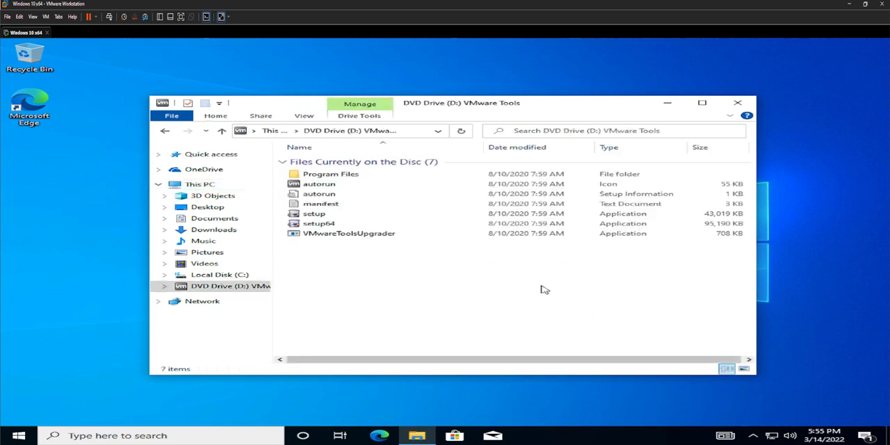
left_click(320, 223)
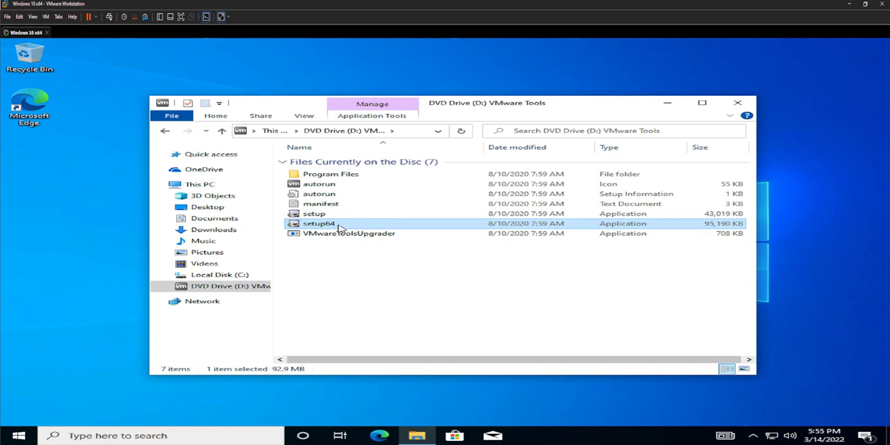
mouse_move(337, 223)
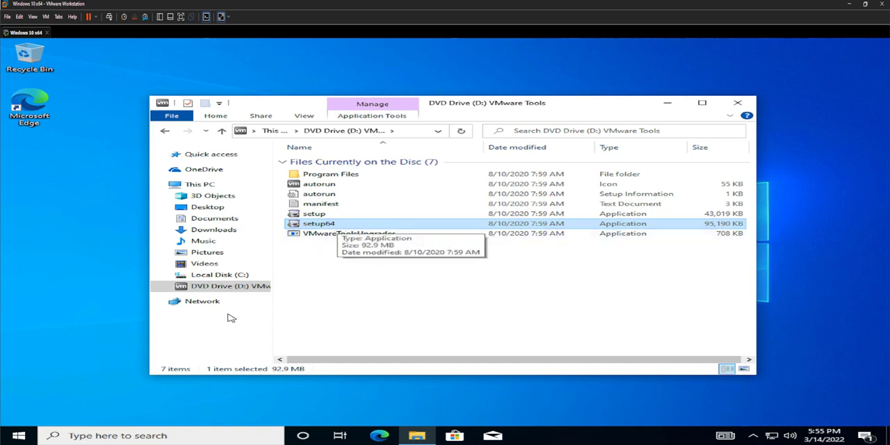
mouse_move(28, 428)
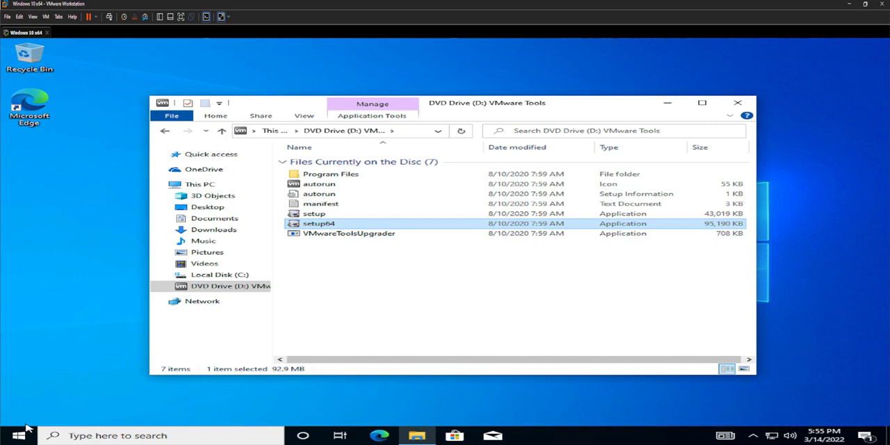
mouse_move(19, 436)
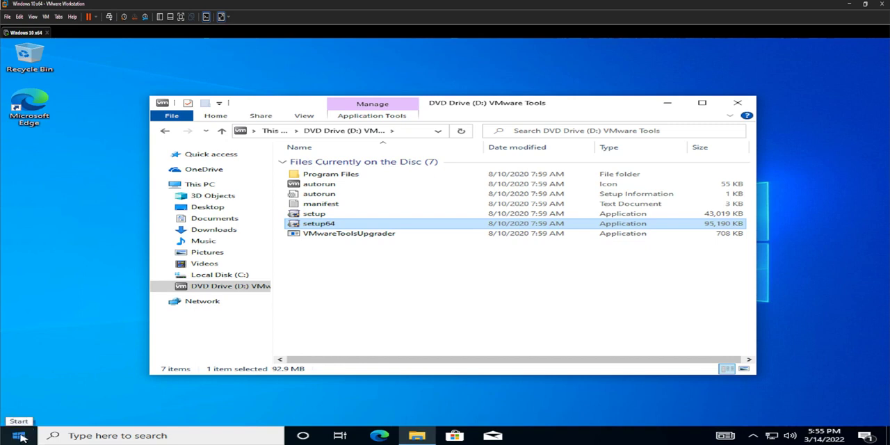
right_click(19, 435)
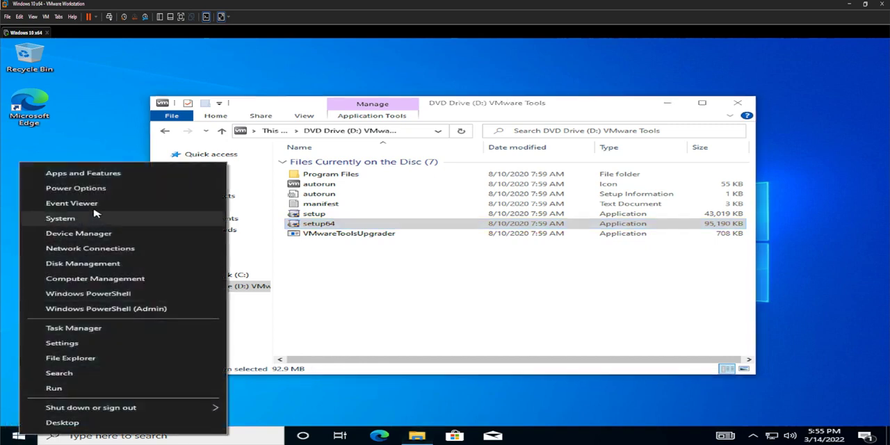
left_click(59, 218)
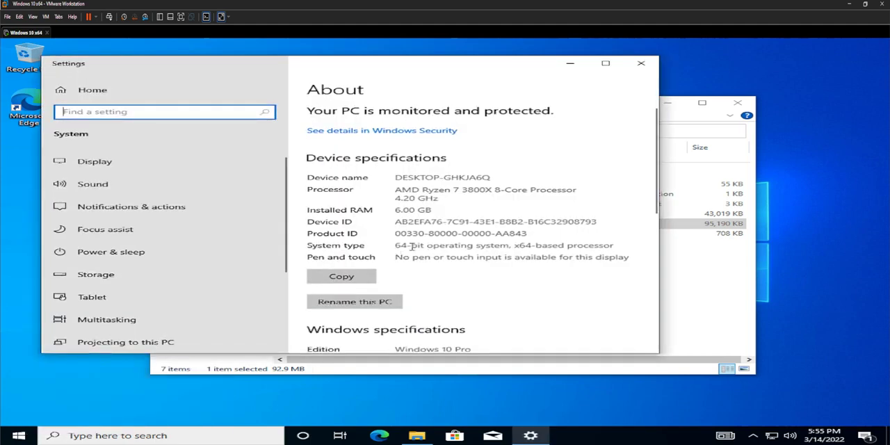
double_click(411, 244)
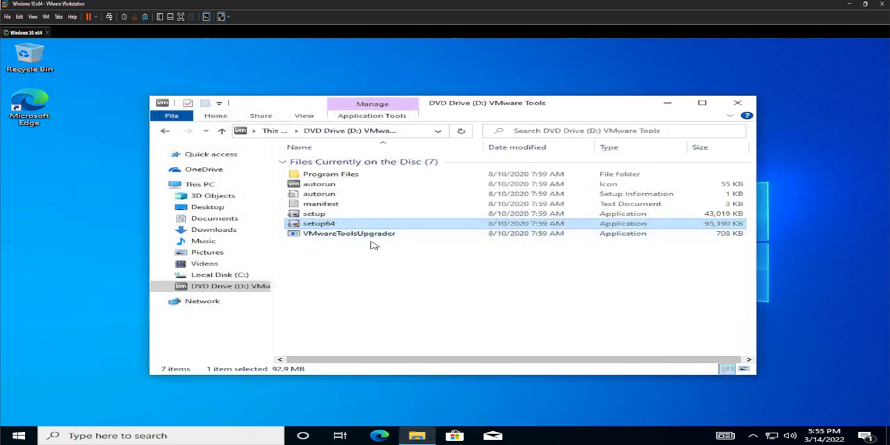
Run setup64 as administrator and approve the User Account Control prompt
right_click(319, 224)
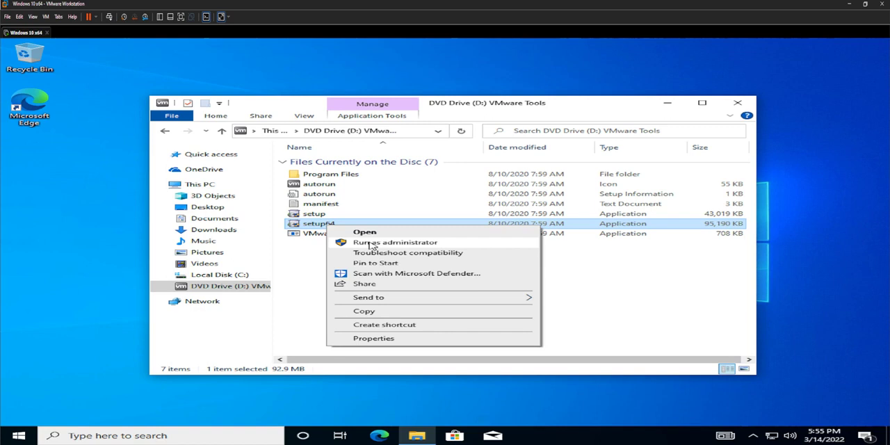
left_click(395, 242)
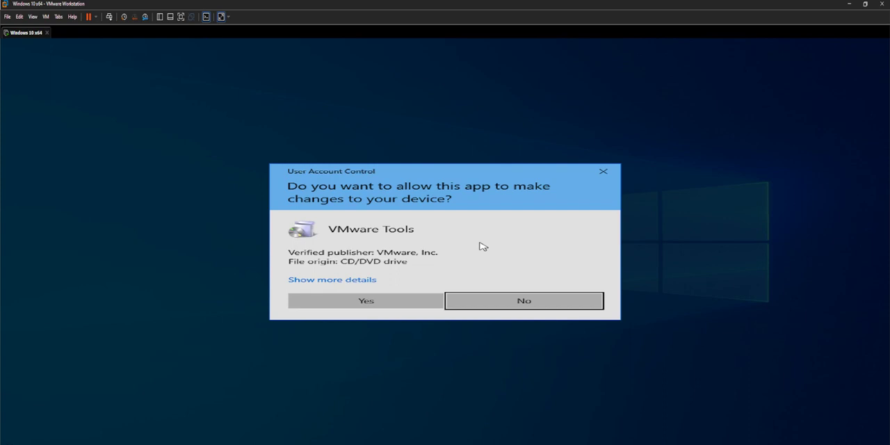
mouse_move(421, 297)
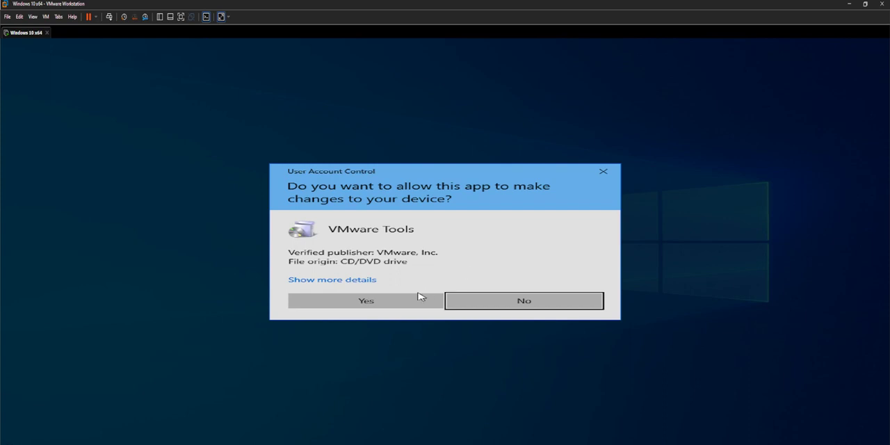
left_click(366, 301)
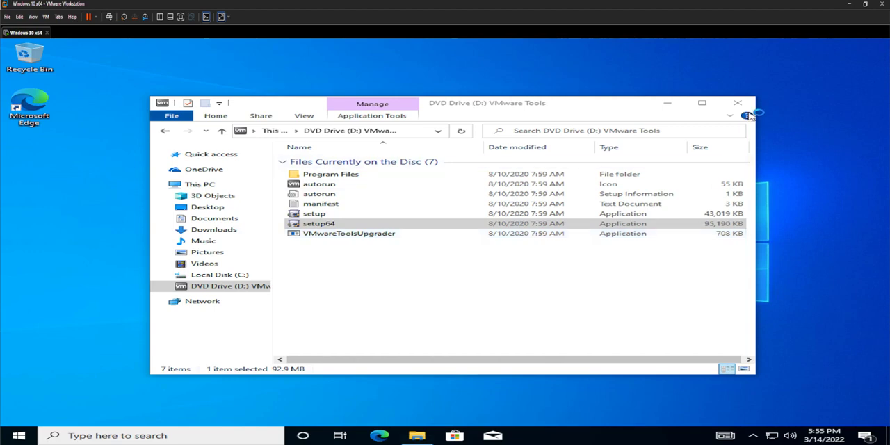
left_click(738, 103)
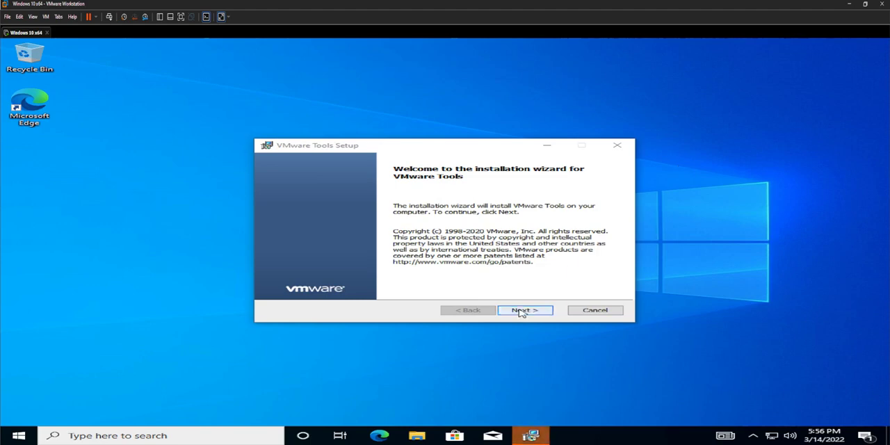
Step past the welcome page, keep the Typical setup type, and install VMware Tools
left_click(525, 310)
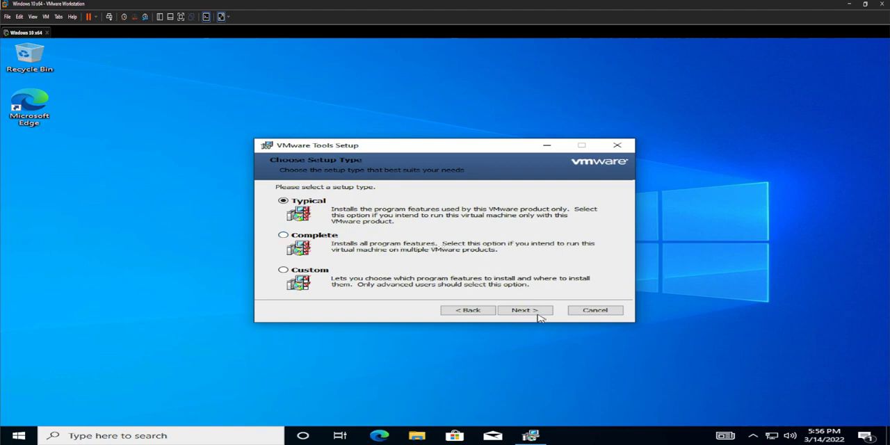
left_click(525, 310)
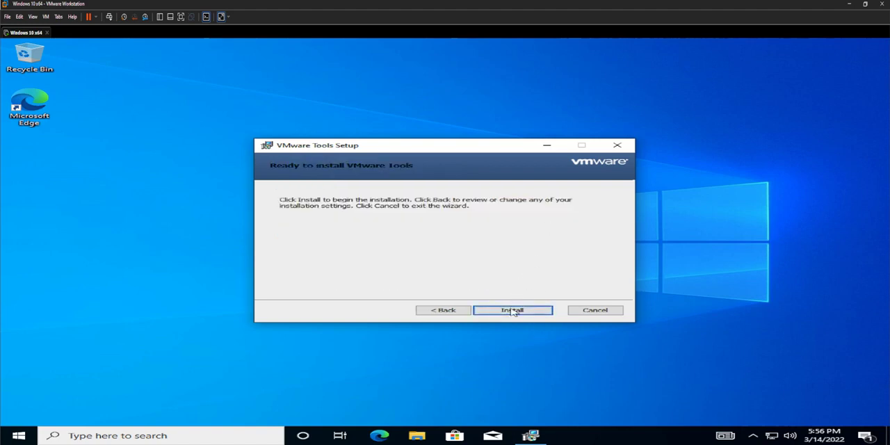
left_click(513, 310)
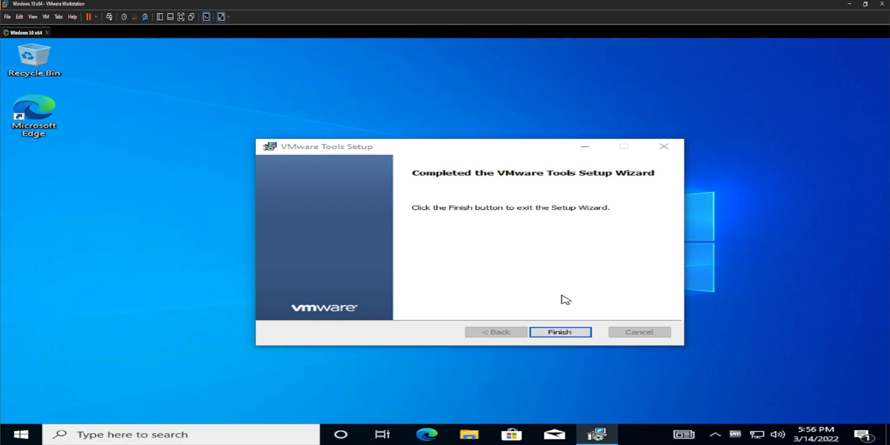
Close the finished setup wizard and restart the Windows guest now
left_click(560, 332)
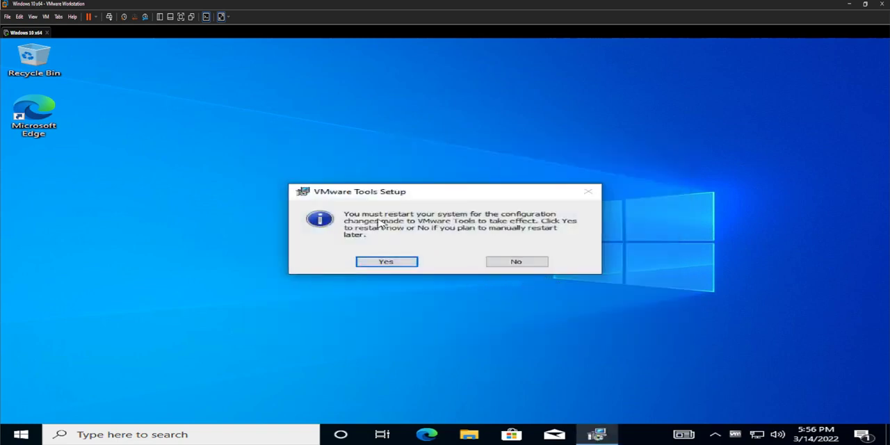
mouse_move(416, 198)
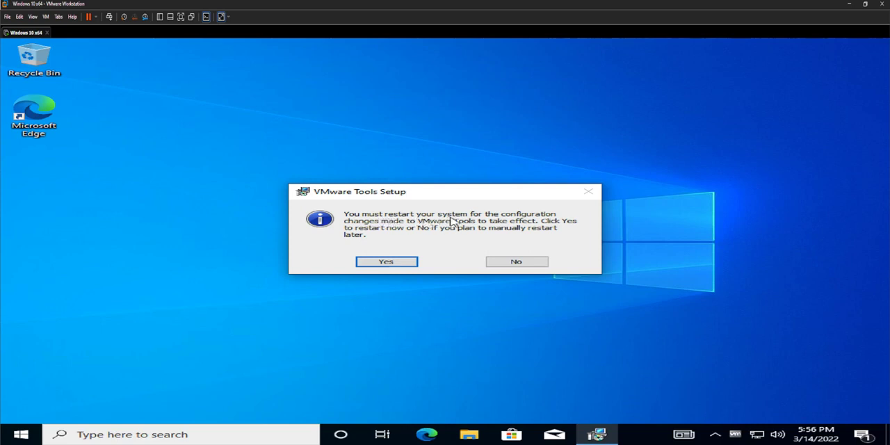
mouse_move(420, 228)
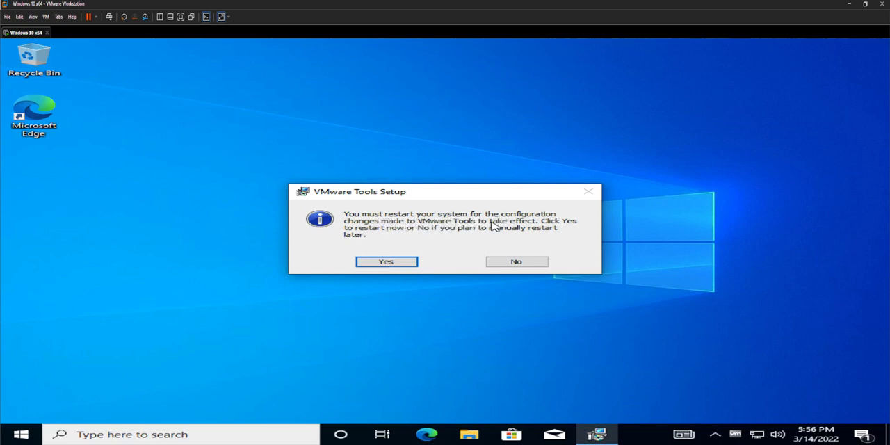
mouse_move(549, 232)
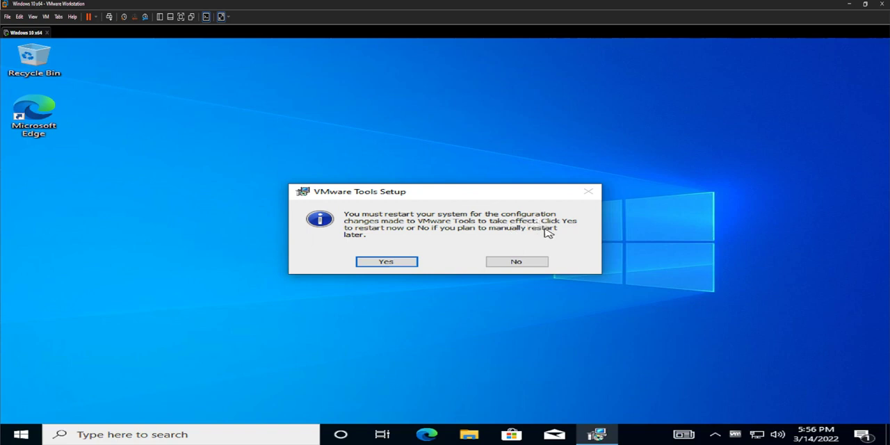
mouse_move(381, 237)
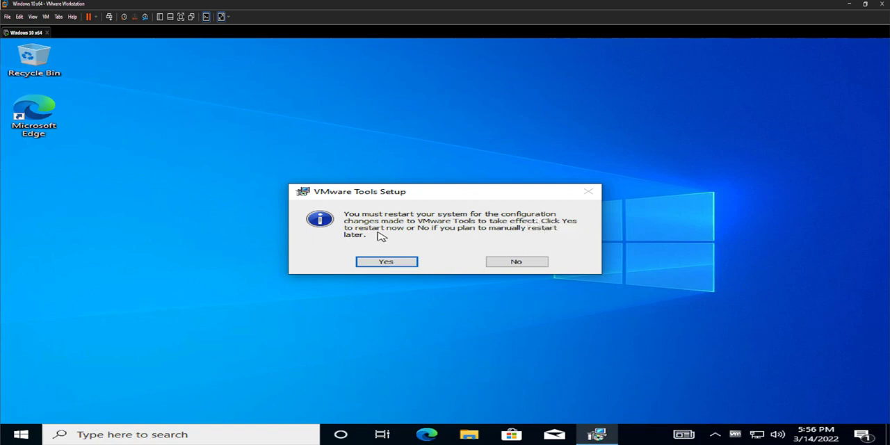
mouse_move(451, 235)
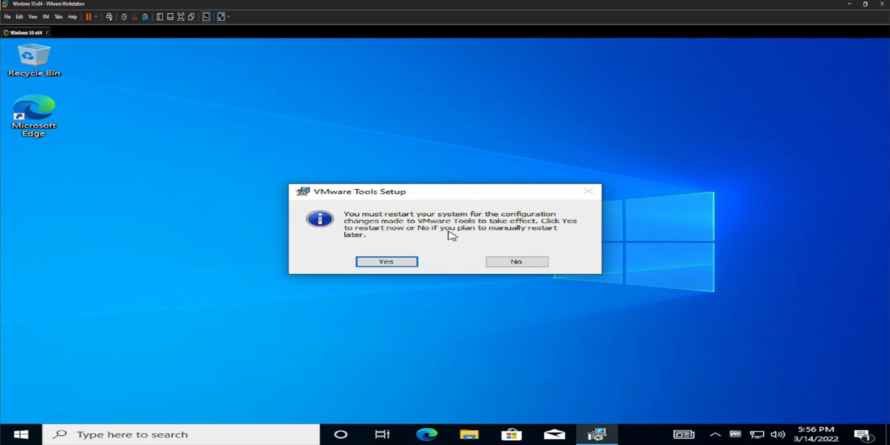
mouse_move(551, 235)
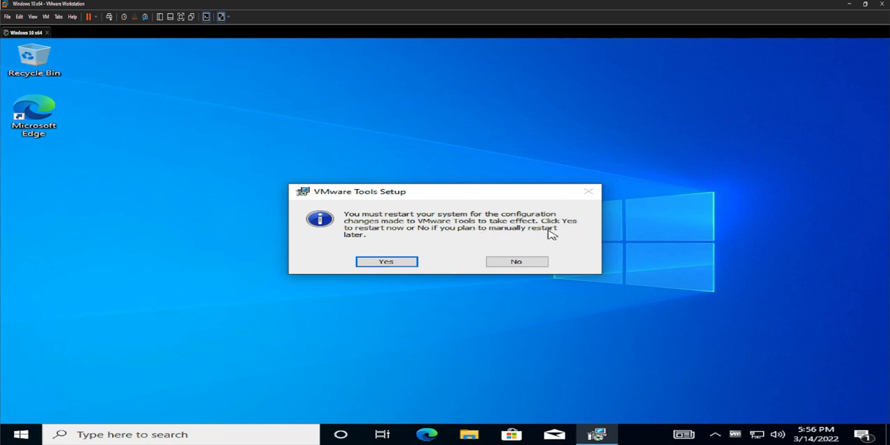
mouse_move(415, 252)
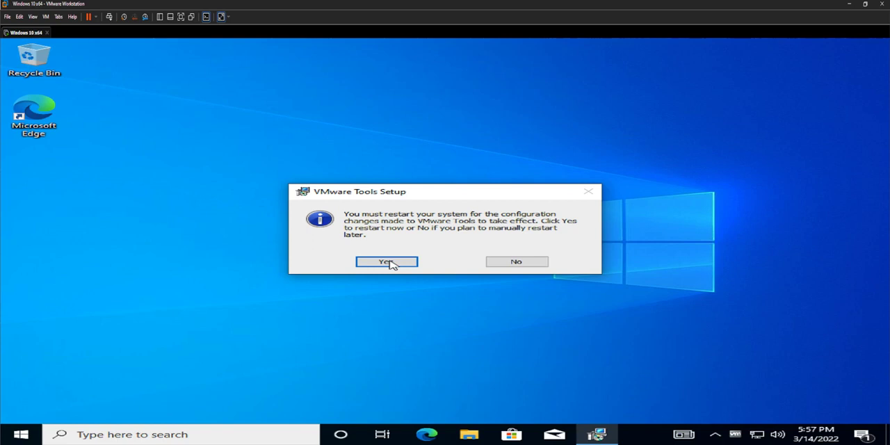
left_click(387, 262)
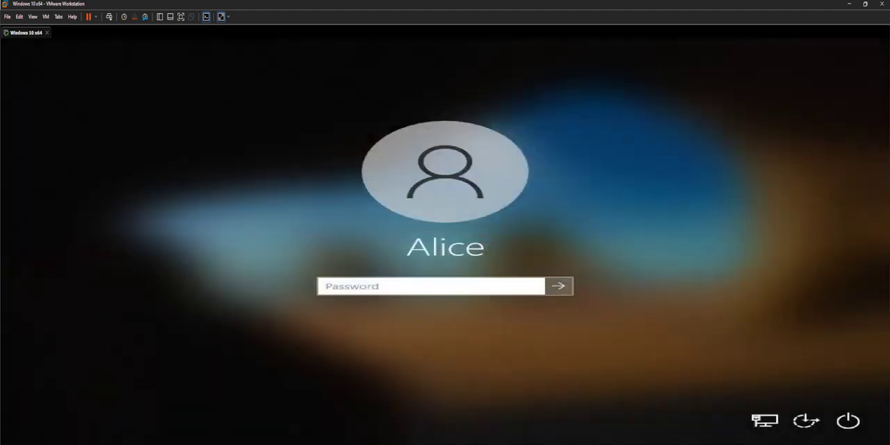
Enter the account password on the lock screen to sign back in to Windows
type("•")
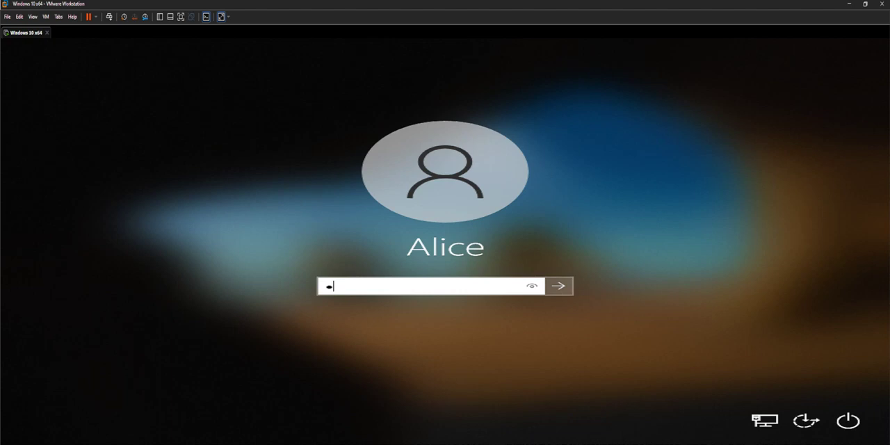
type("password")
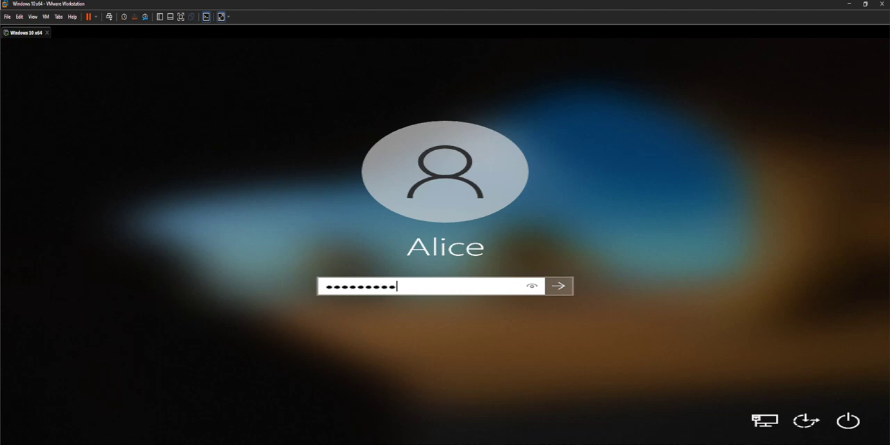
left_click(559, 286)
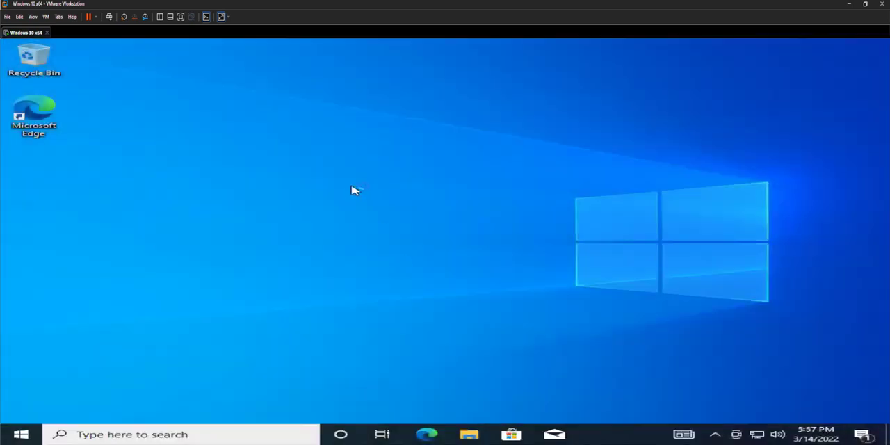
mouse_move(378, 212)
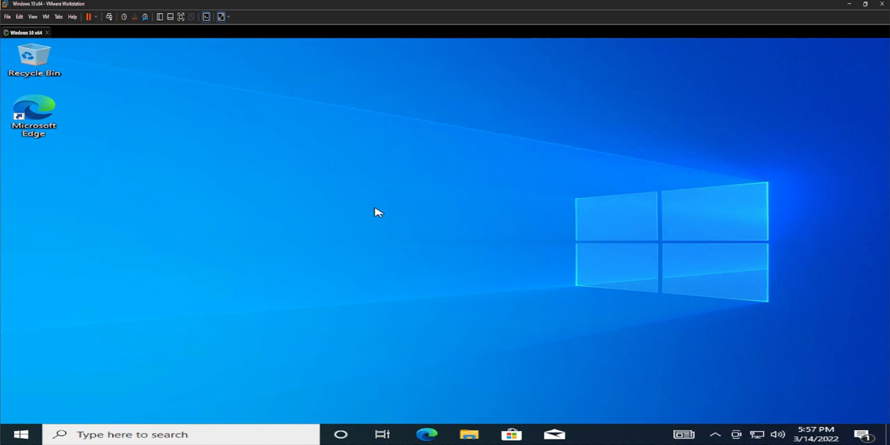
mouse_move(376, 196)
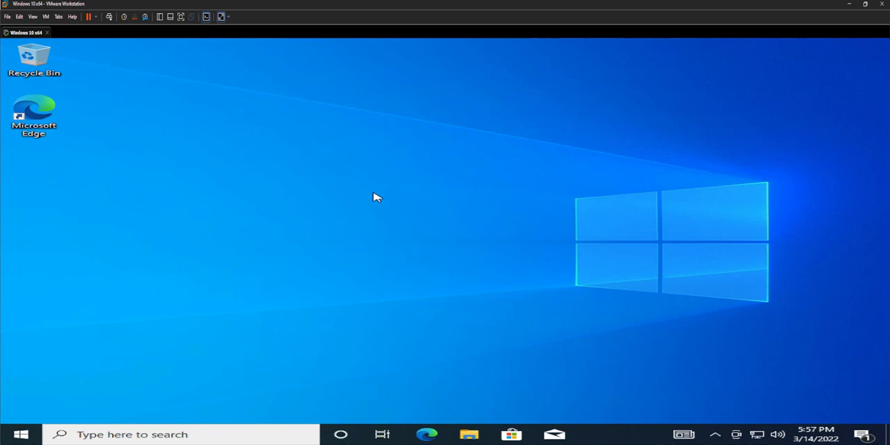
right_click(376, 197)
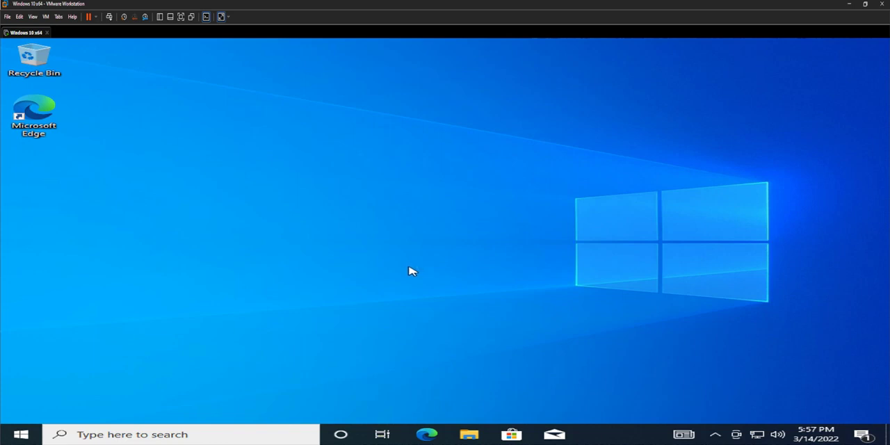
mouse_move(414, 263)
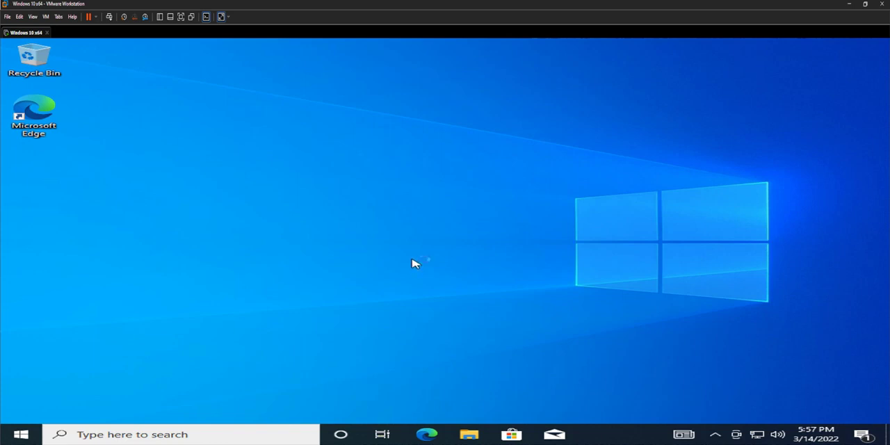
mouse_move(433, 218)
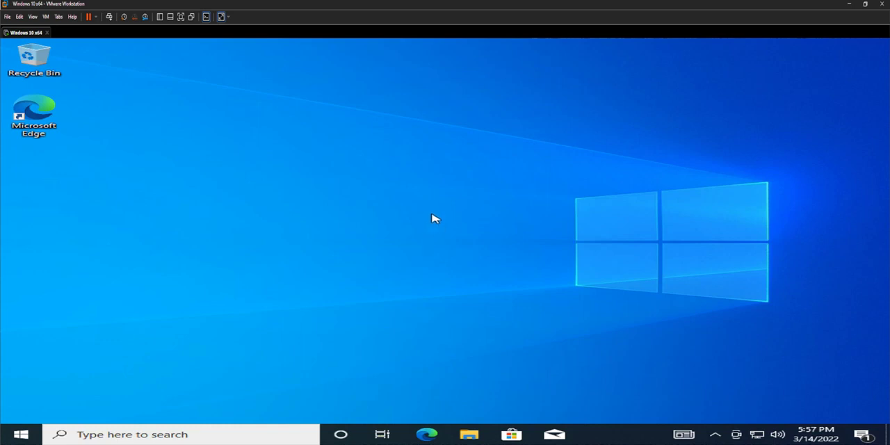
mouse_move(515, 239)
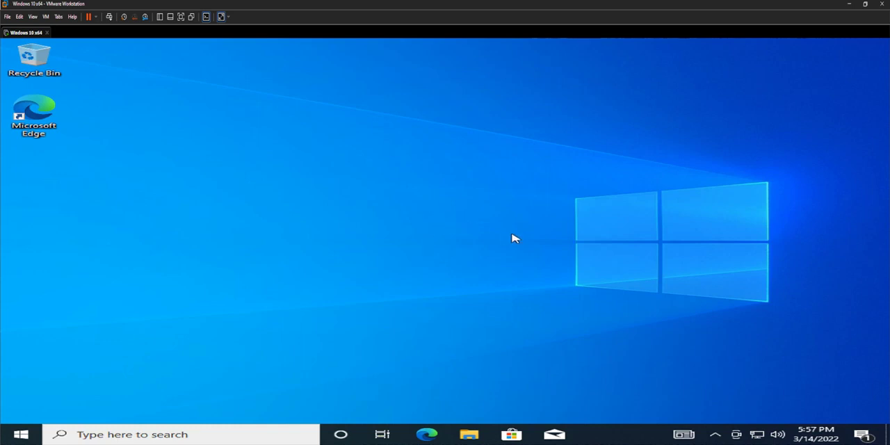
mouse_move(551, 251)
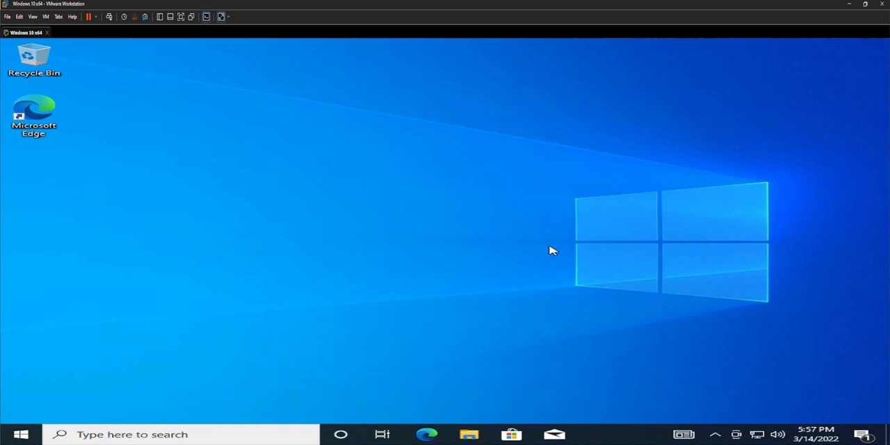
In Display settings, change the resolution from 1024 × 768 to 1440 × 900 and keep it
right_click(553, 251)
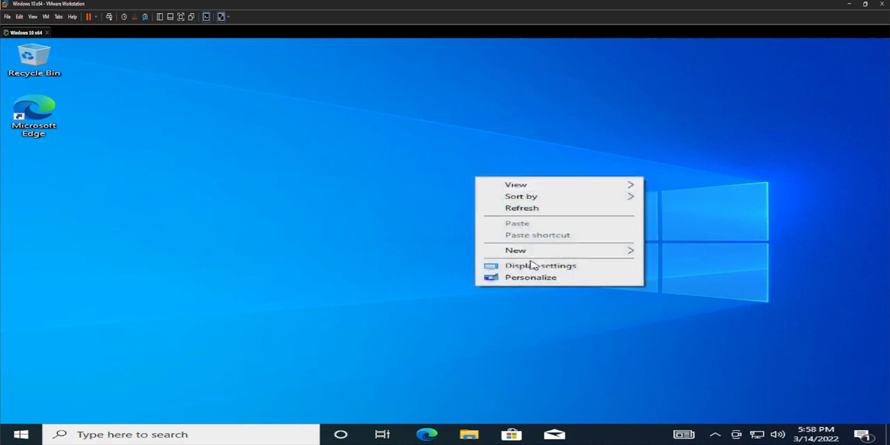
left_click(541, 265)
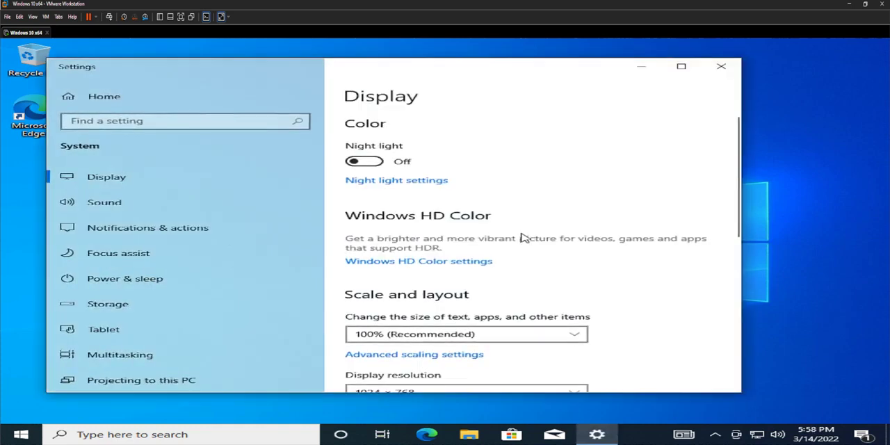
scroll("down", 3)
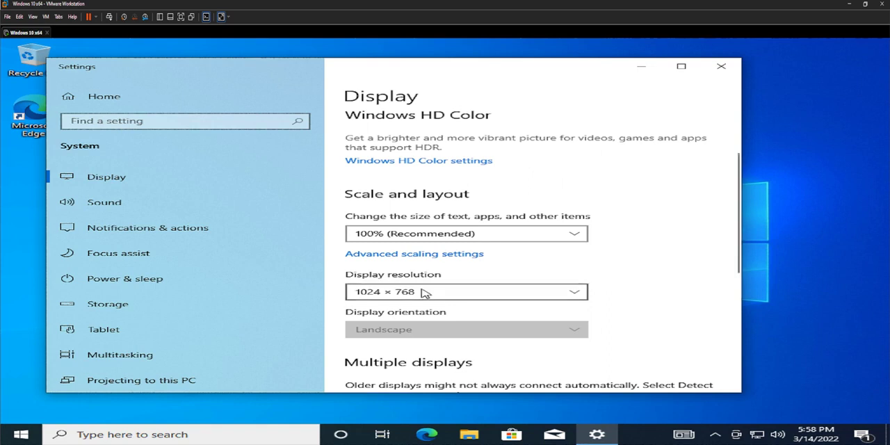
left_click(466, 291)
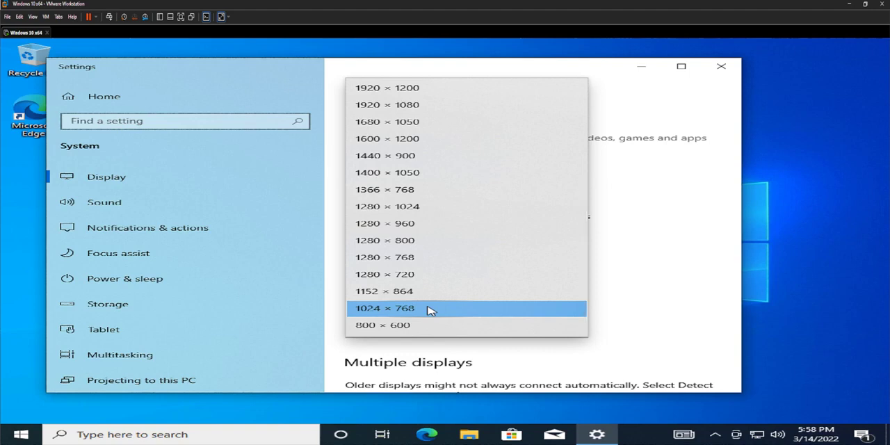
left_click(386, 308)
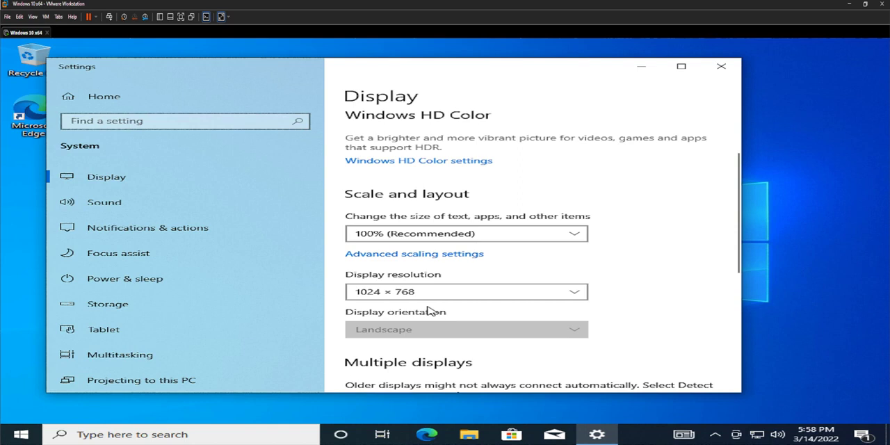
left_click(466, 291)
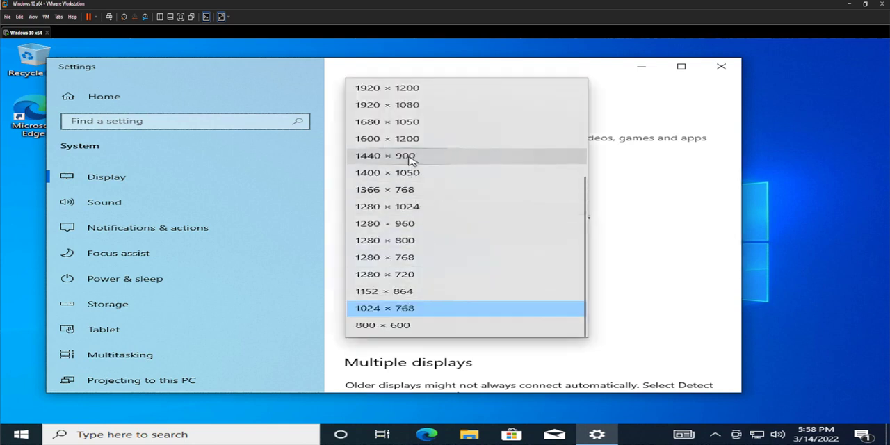
left_click(385, 155)
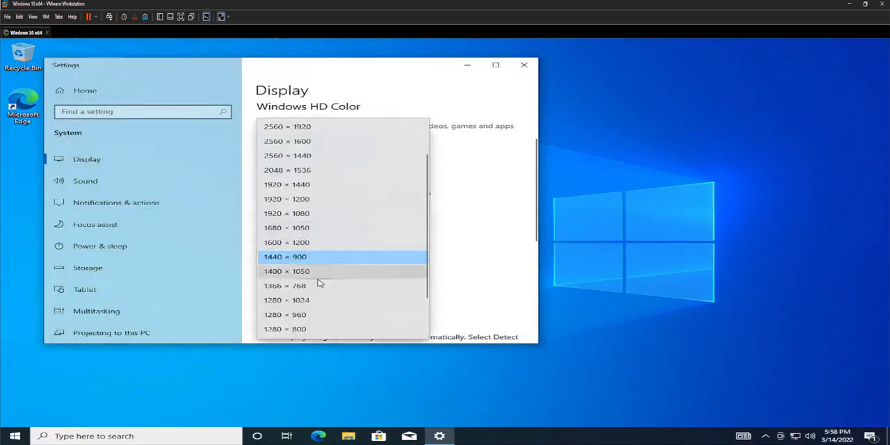
scroll("up", 3)
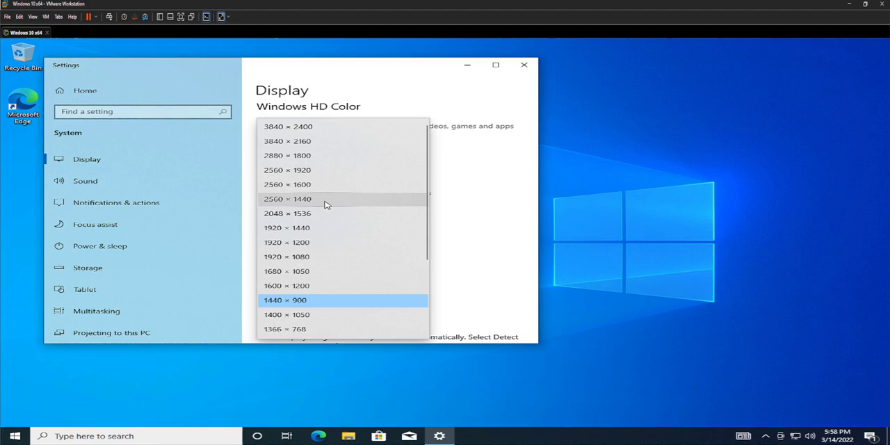
mouse_move(302, 133)
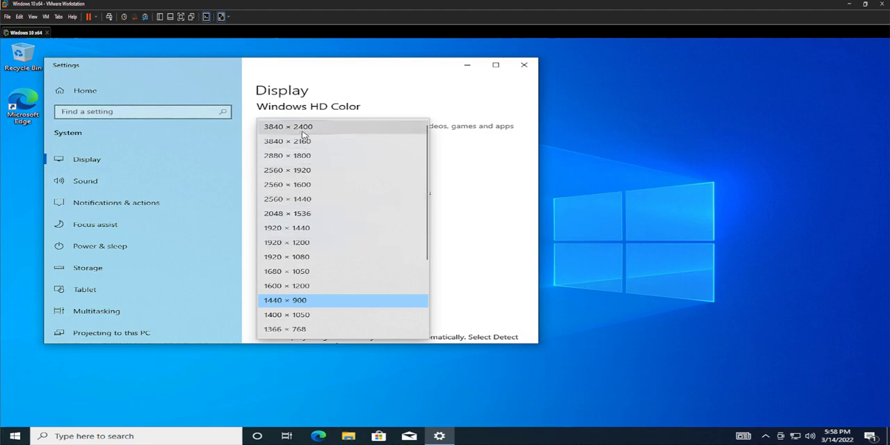
mouse_move(316, 294)
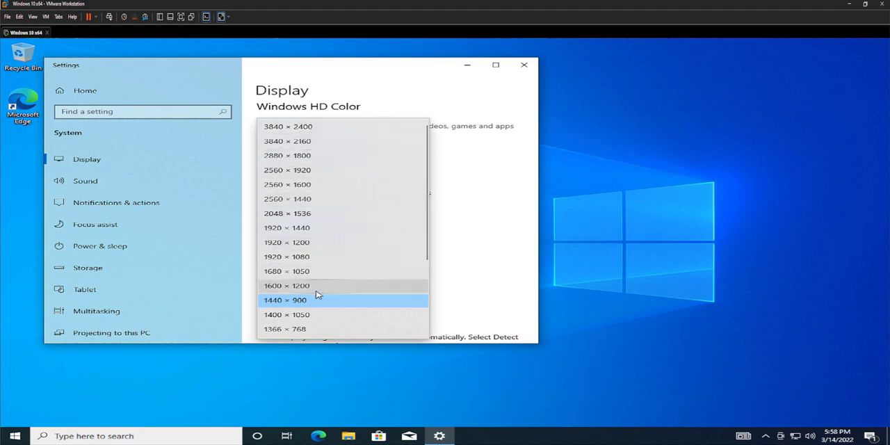
mouse_move(311, 300)
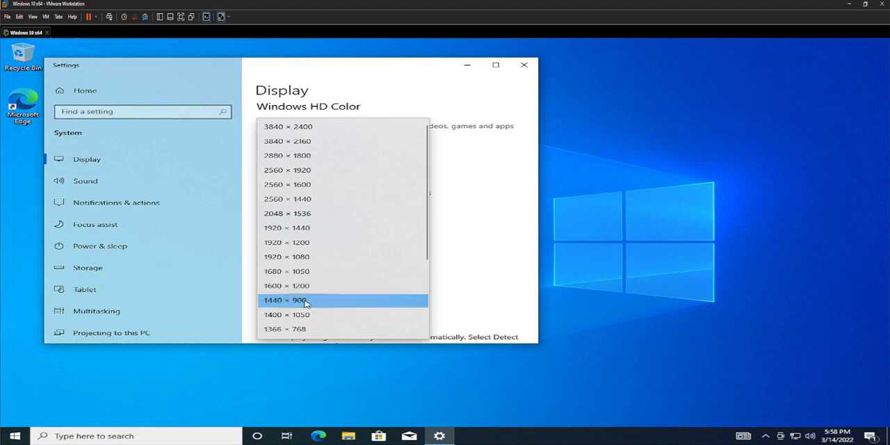
left_click(287, 300)
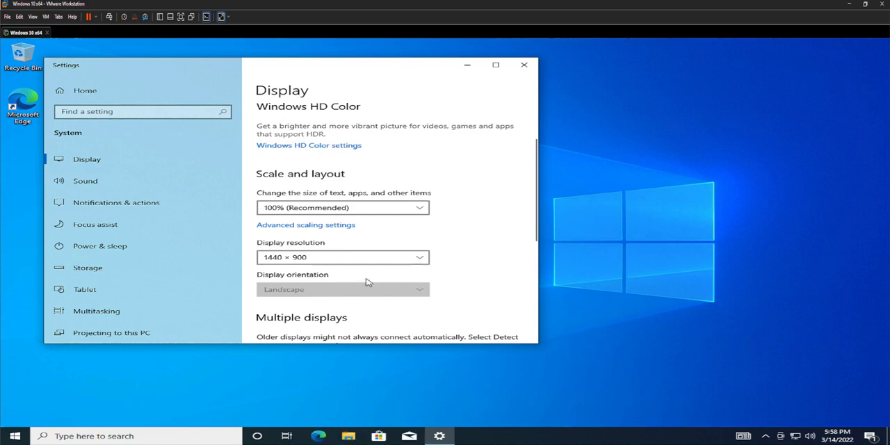
Close the Settings window and open the Start menu
left_click(524, 65)
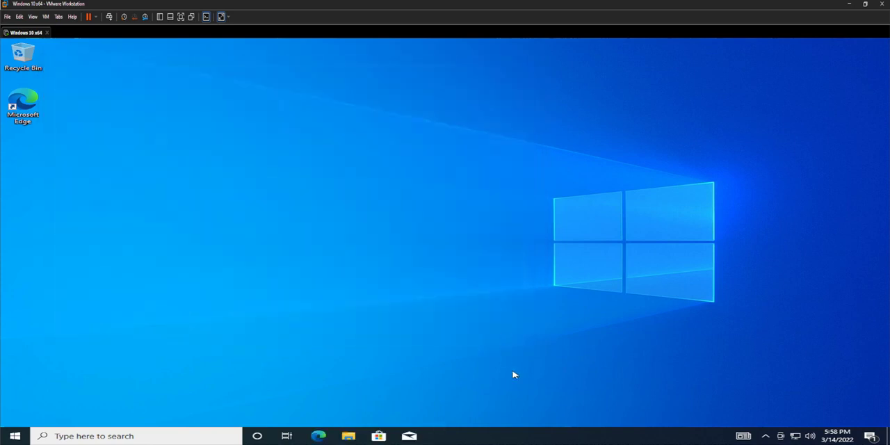
mouse_move(514, 437)
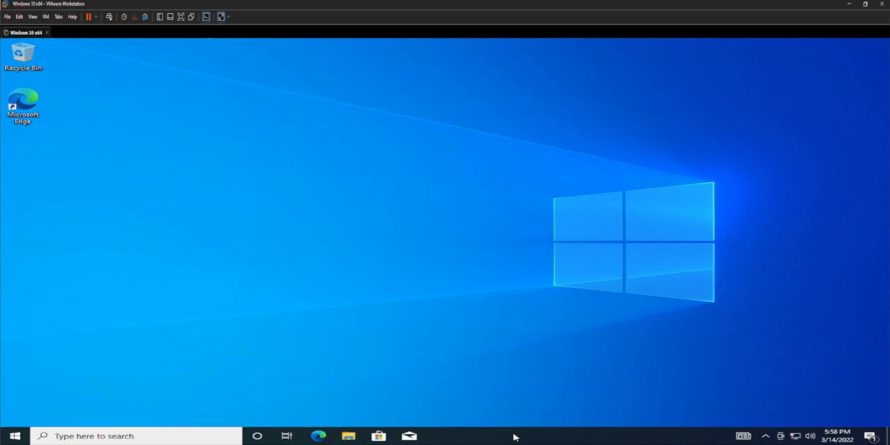
mouse_move(488, 437)
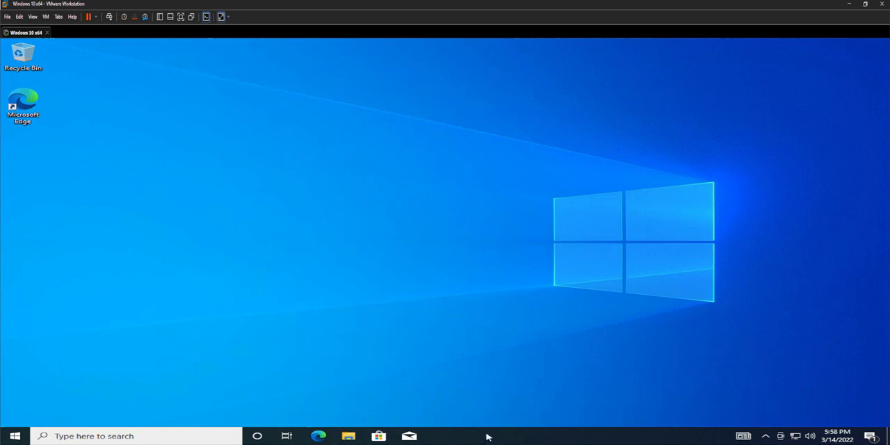
mouse_move(522, 442)
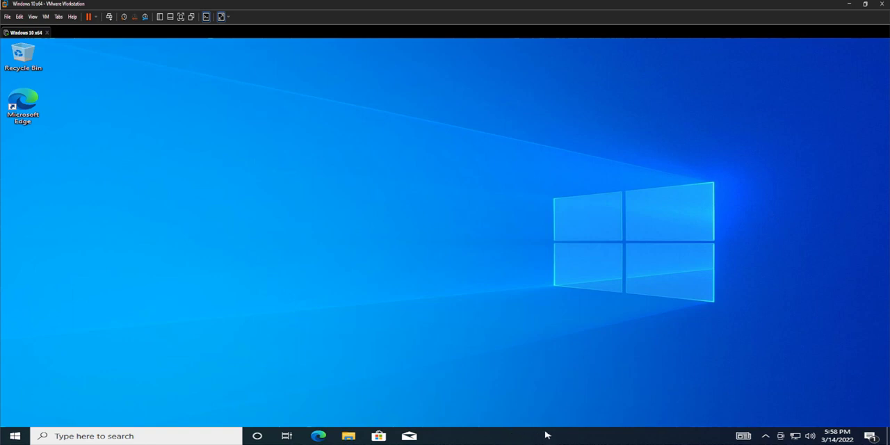
mouse_move(15, 436)
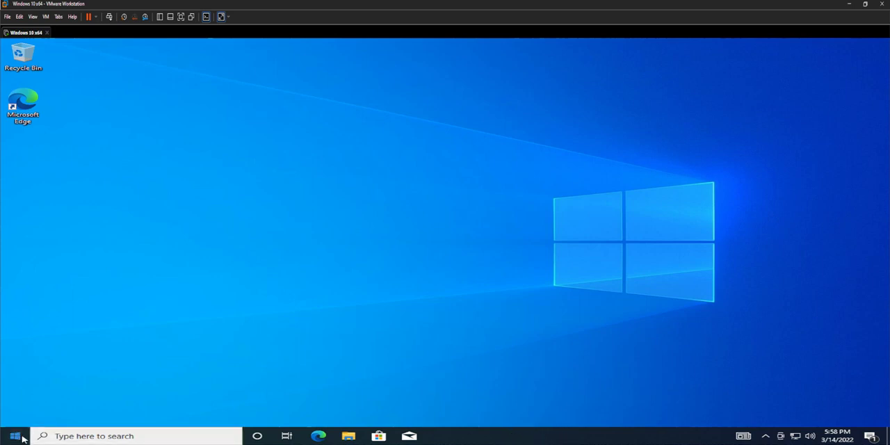
left_click(15, 436)
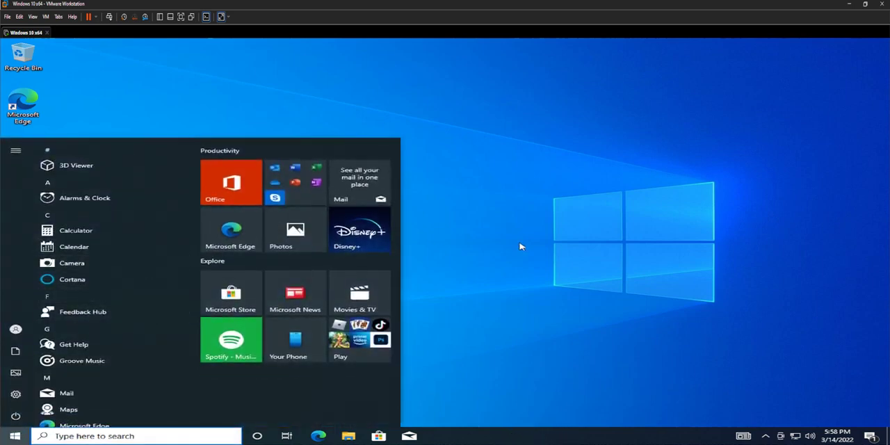